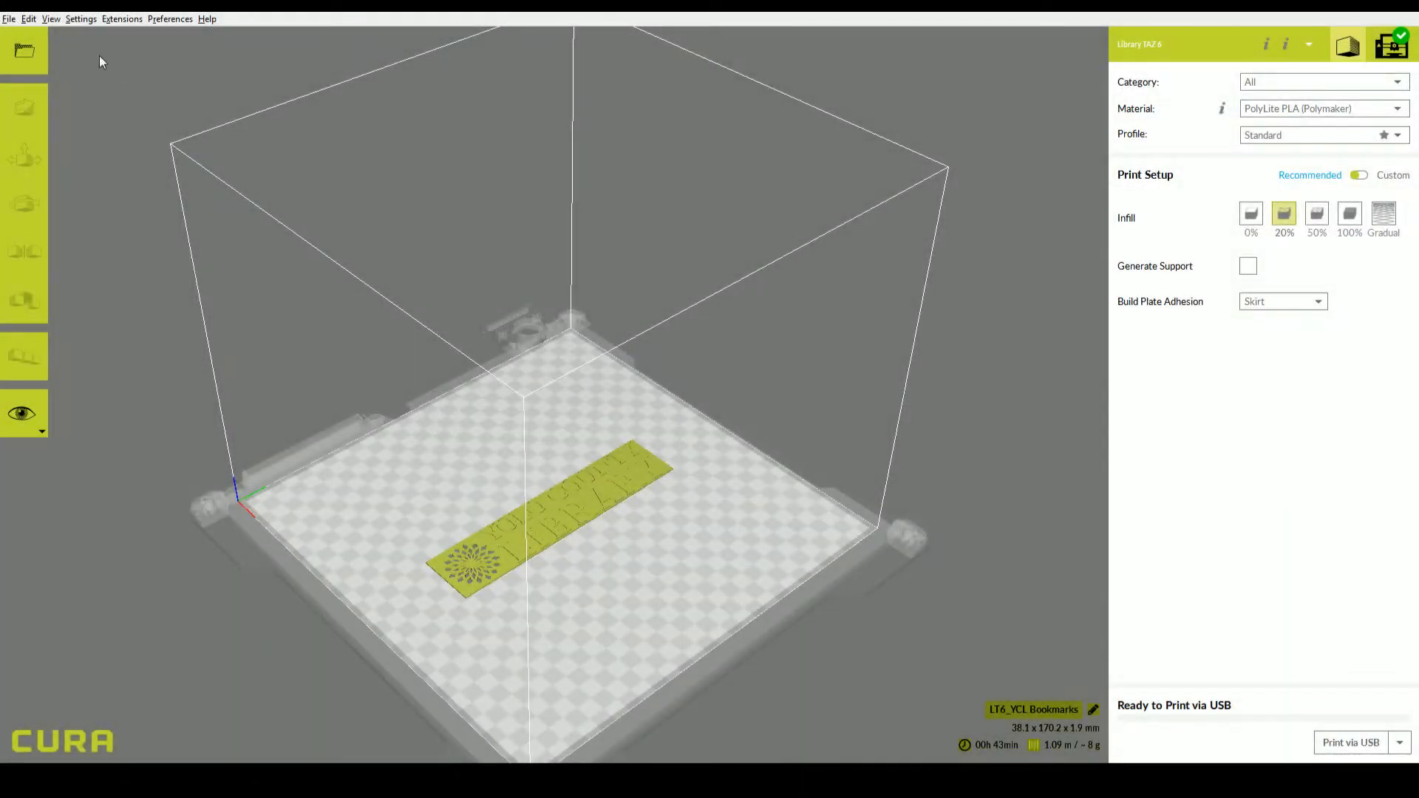
mouse_move(47, 49)
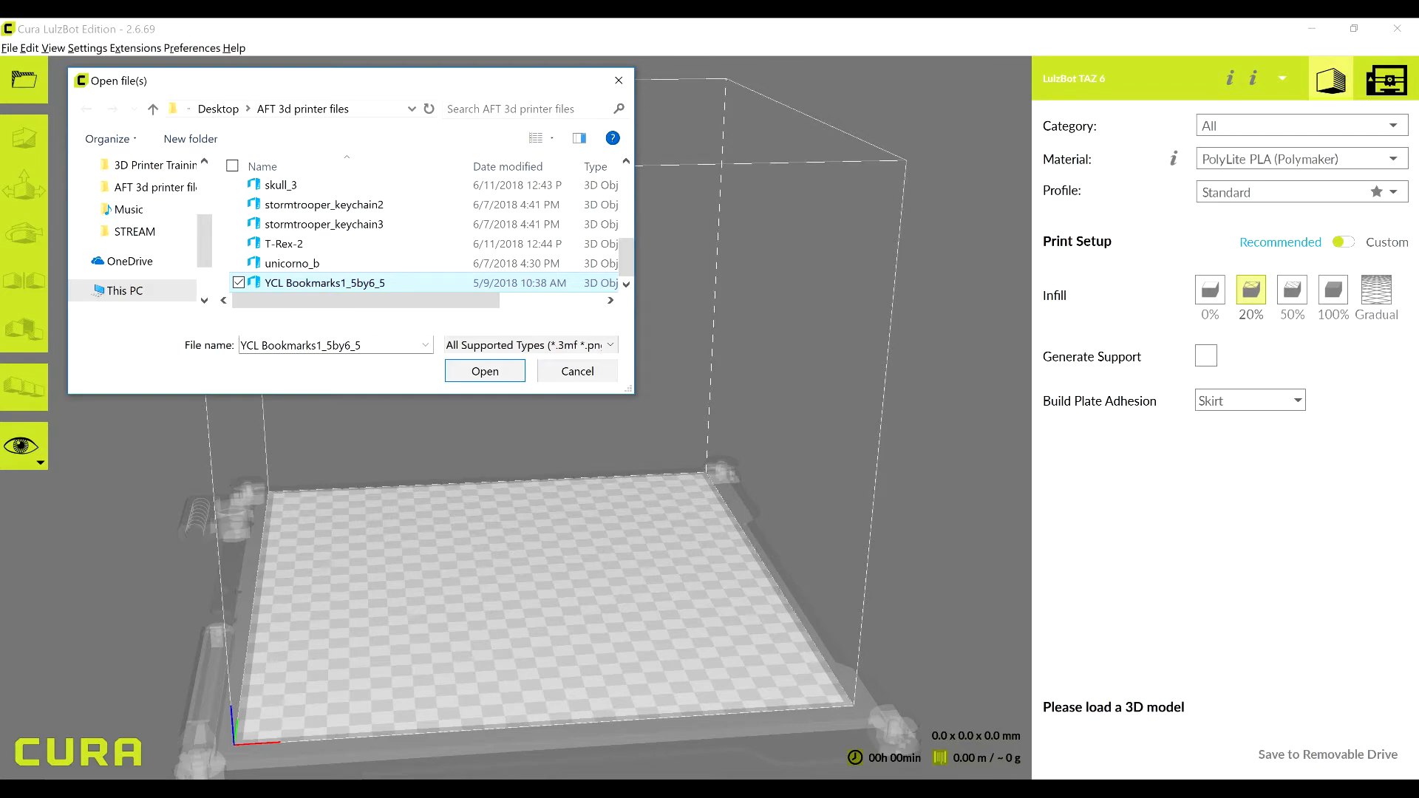
Step: Select the bookmark model and show its X/Y/Z position values with the Move tool
click(484, 371)
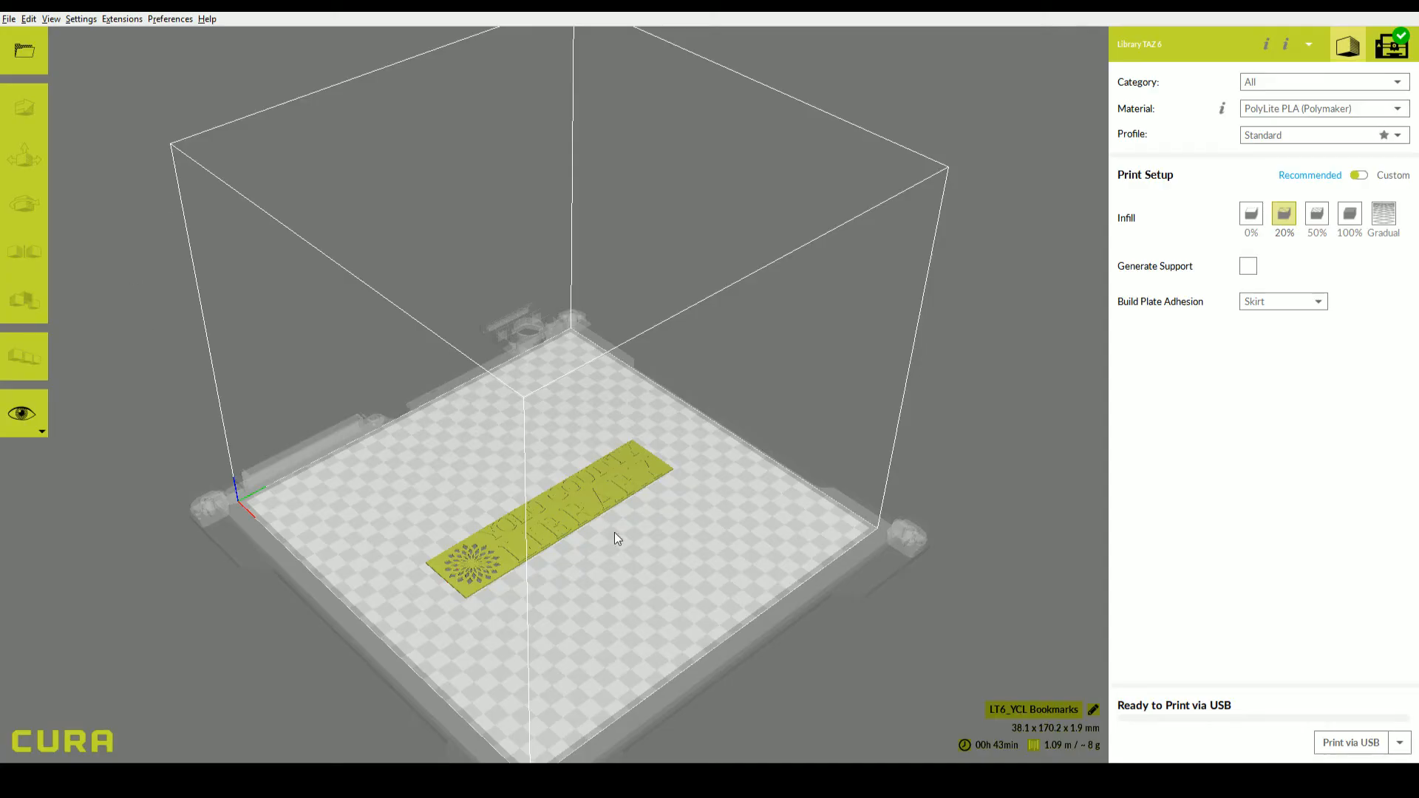
click(24, 107)
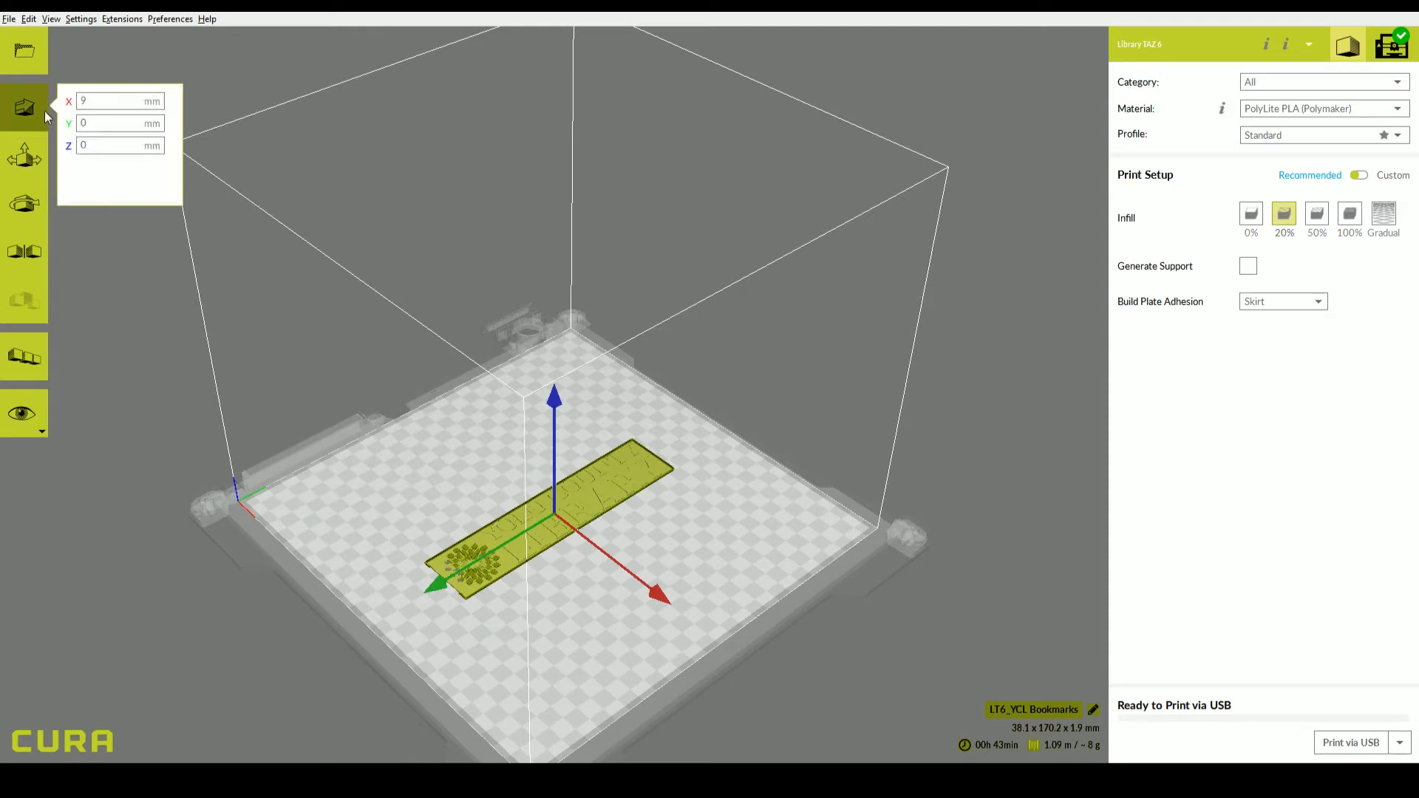
Step: Check the bookmark's dimensions with Scale, then add a second bookmark copy beside it
click(24, 153)
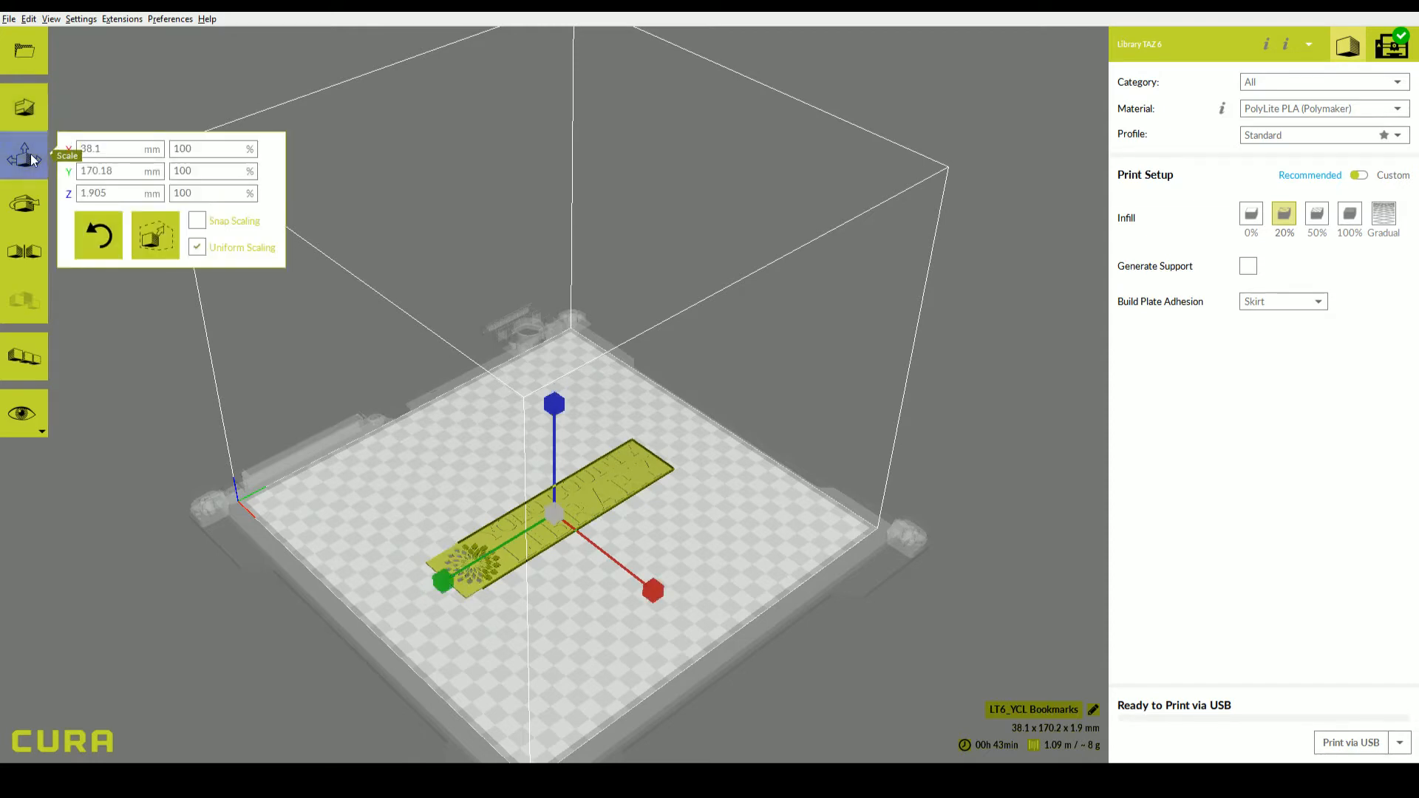
click(25, 203)
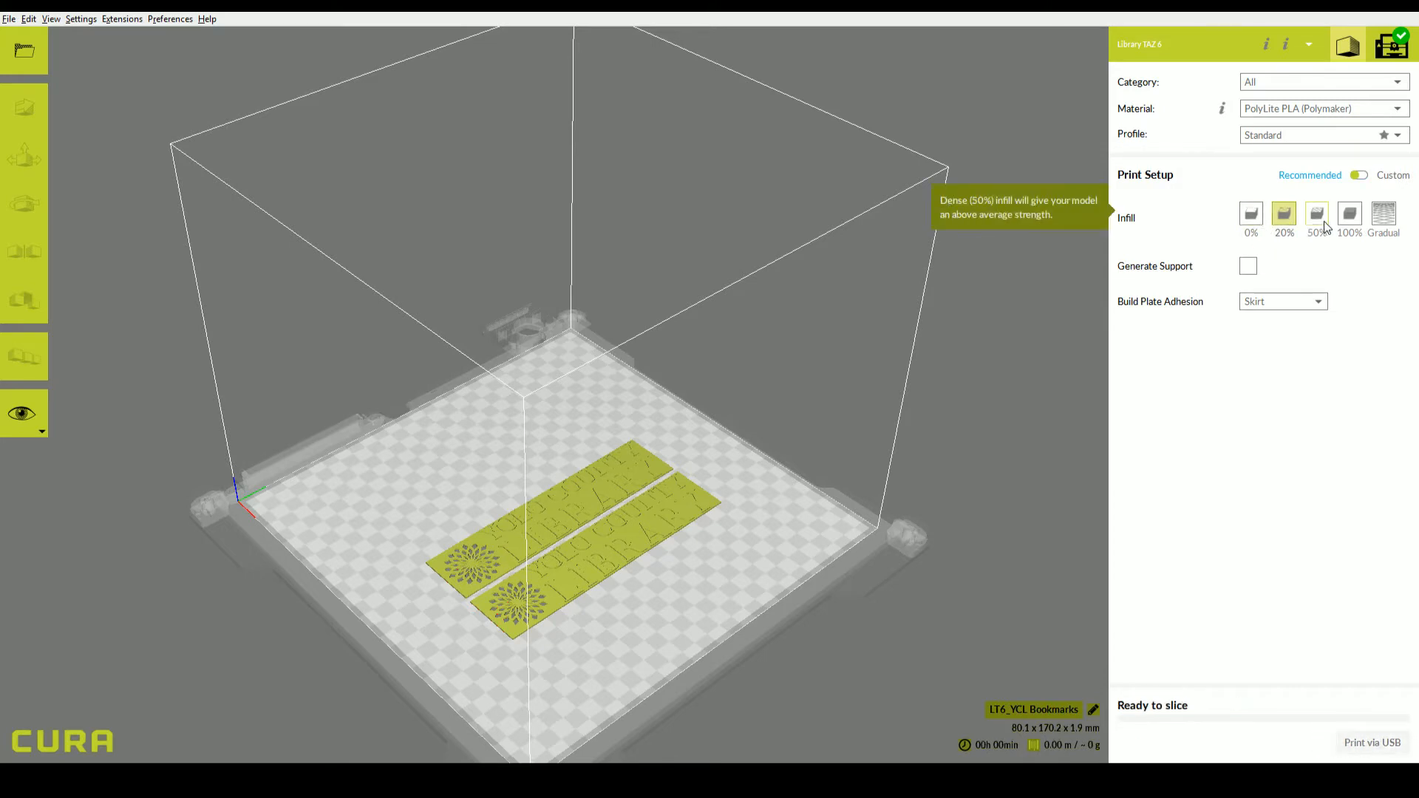
Step: Slice both bookmarks at 20% infill (about 1h27m, 17 g) and show Custom settings
click(1283, 214)
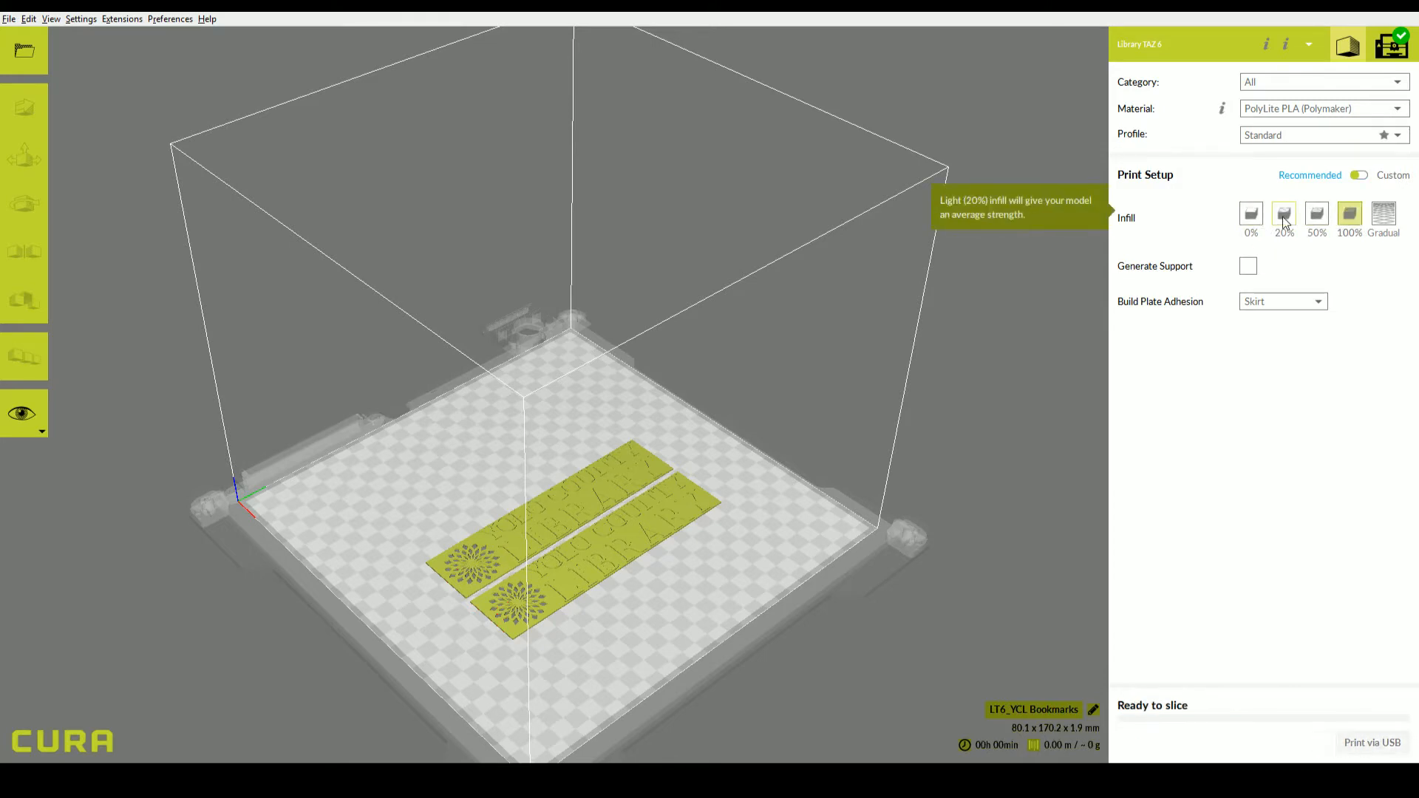
mouse_move(1249, 266)
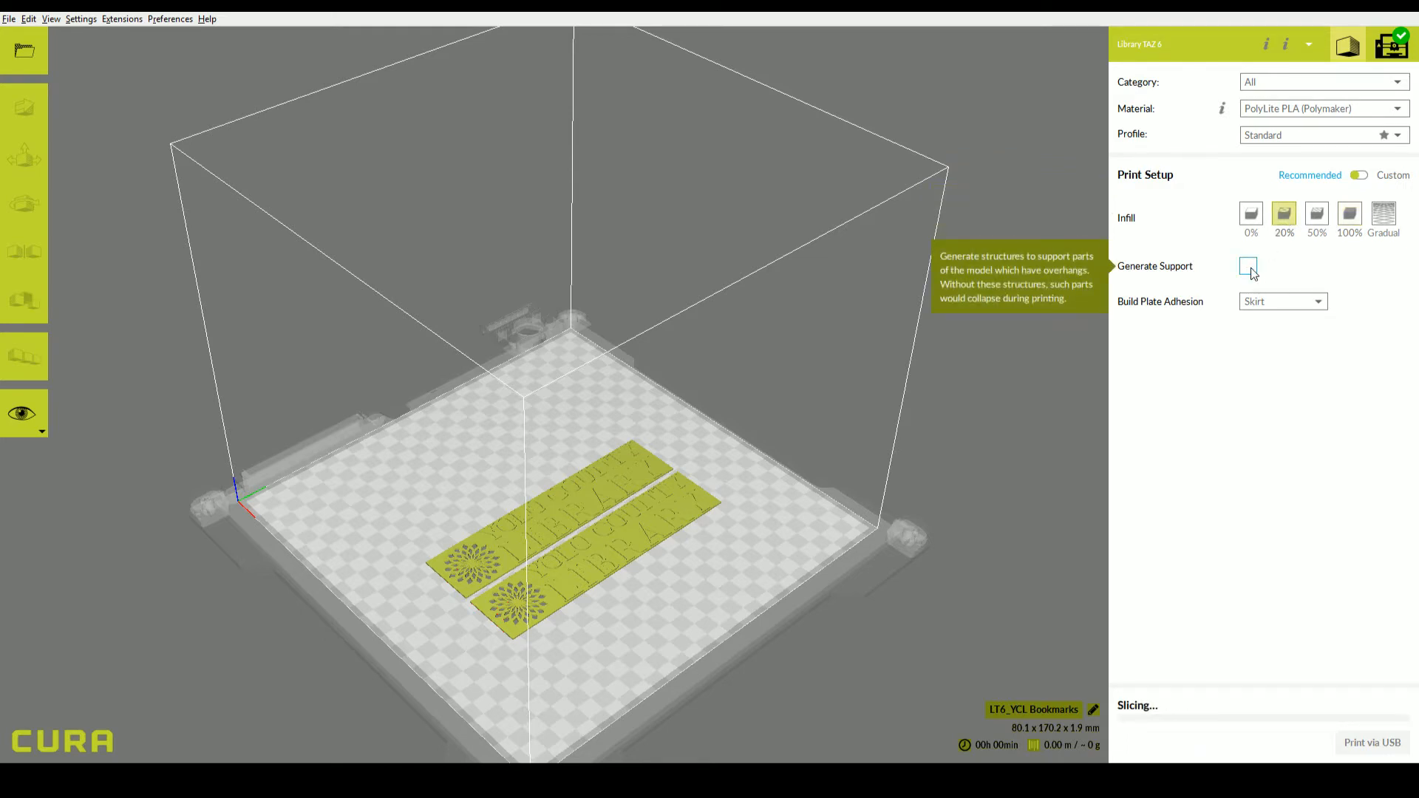
mouse_move(1311, 297)
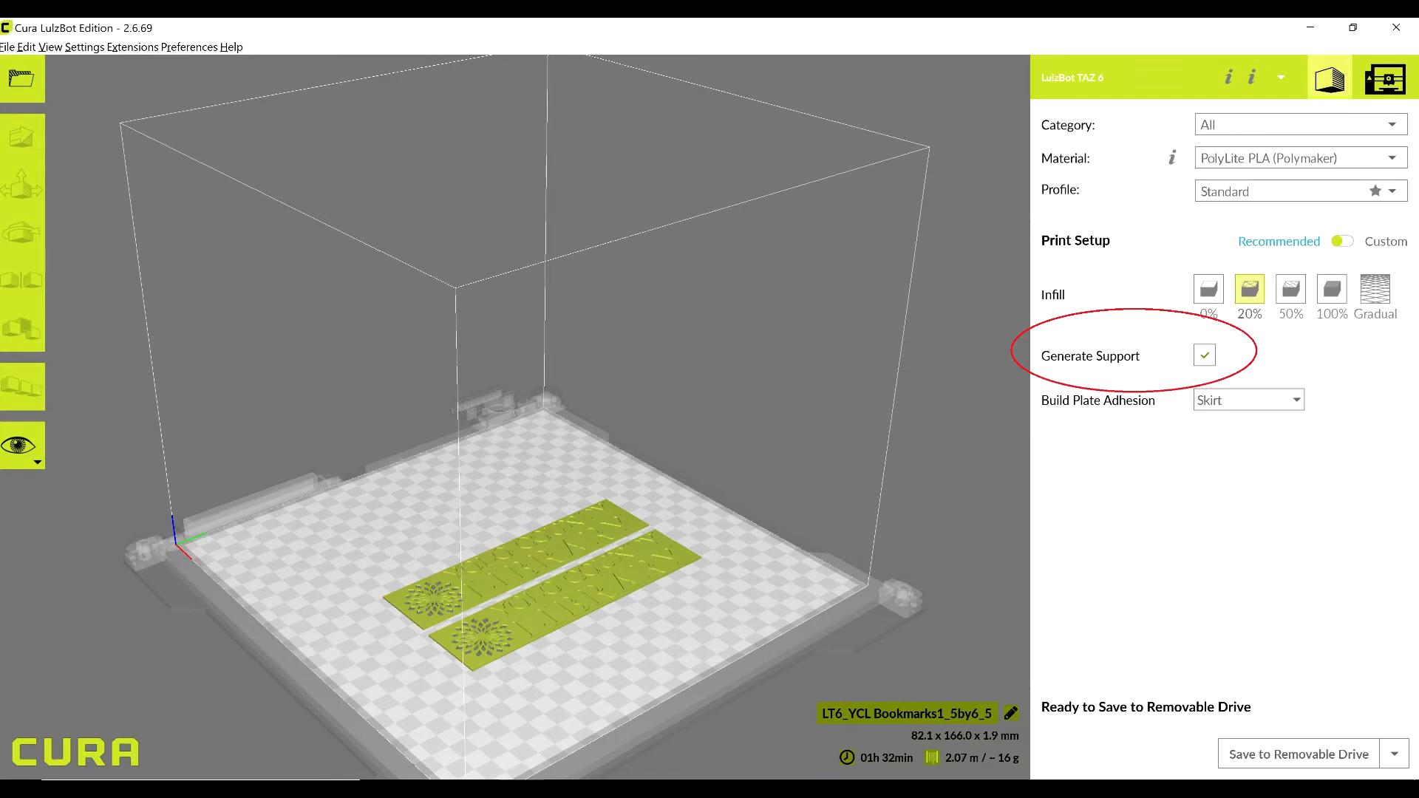
click(1343, 242)
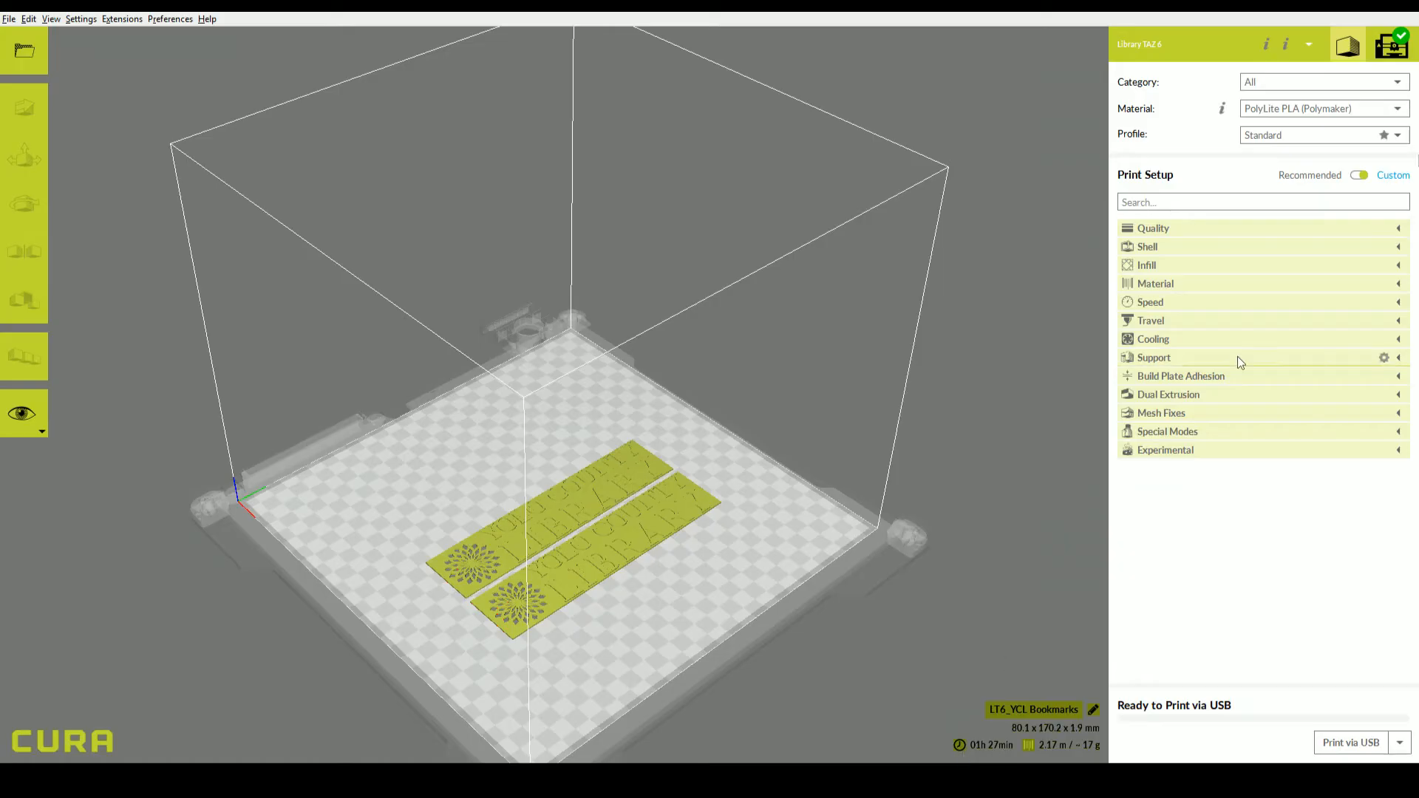
Step: Connect the TAZ 6 over USB and start heating the nozzle to 205°C
click(1391, 45)
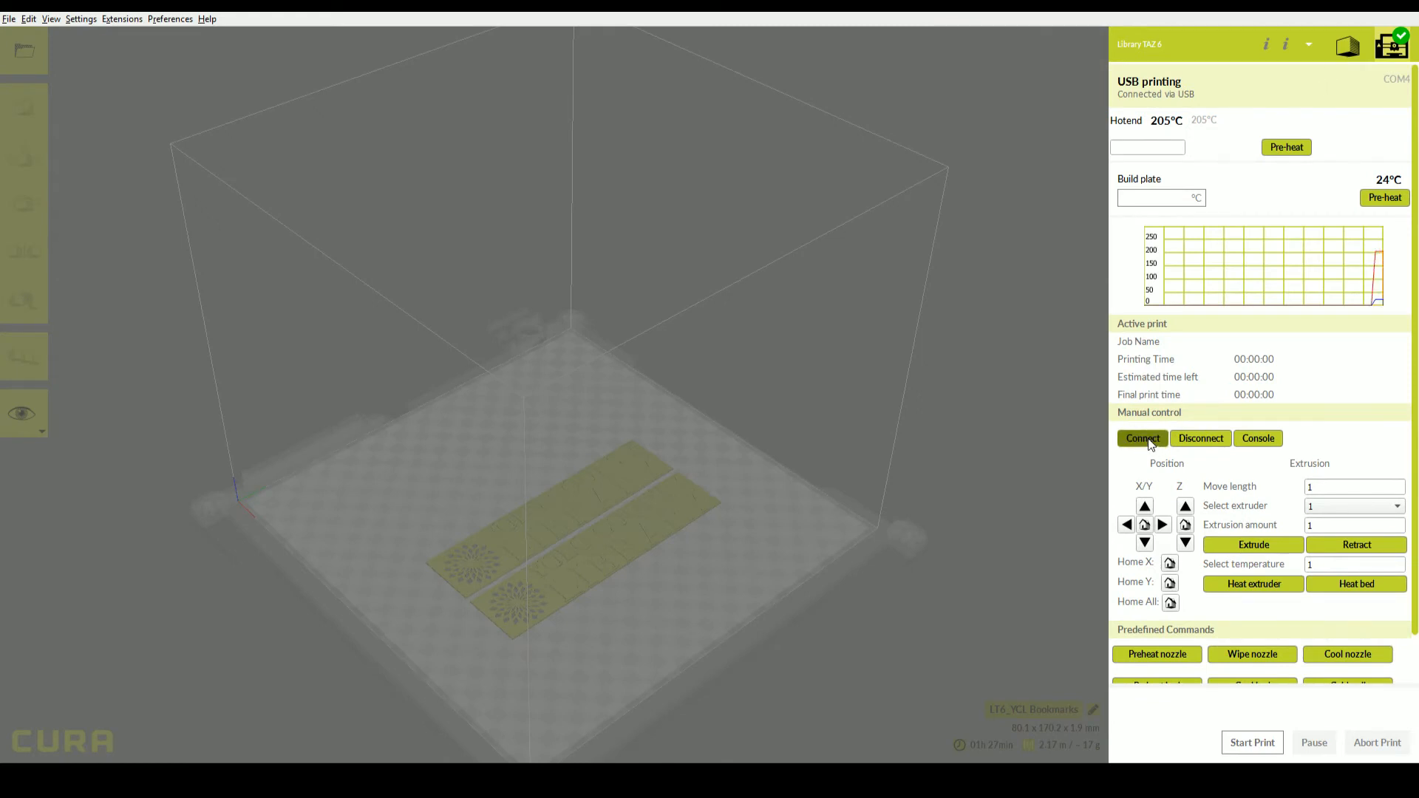
click(1148, 146)
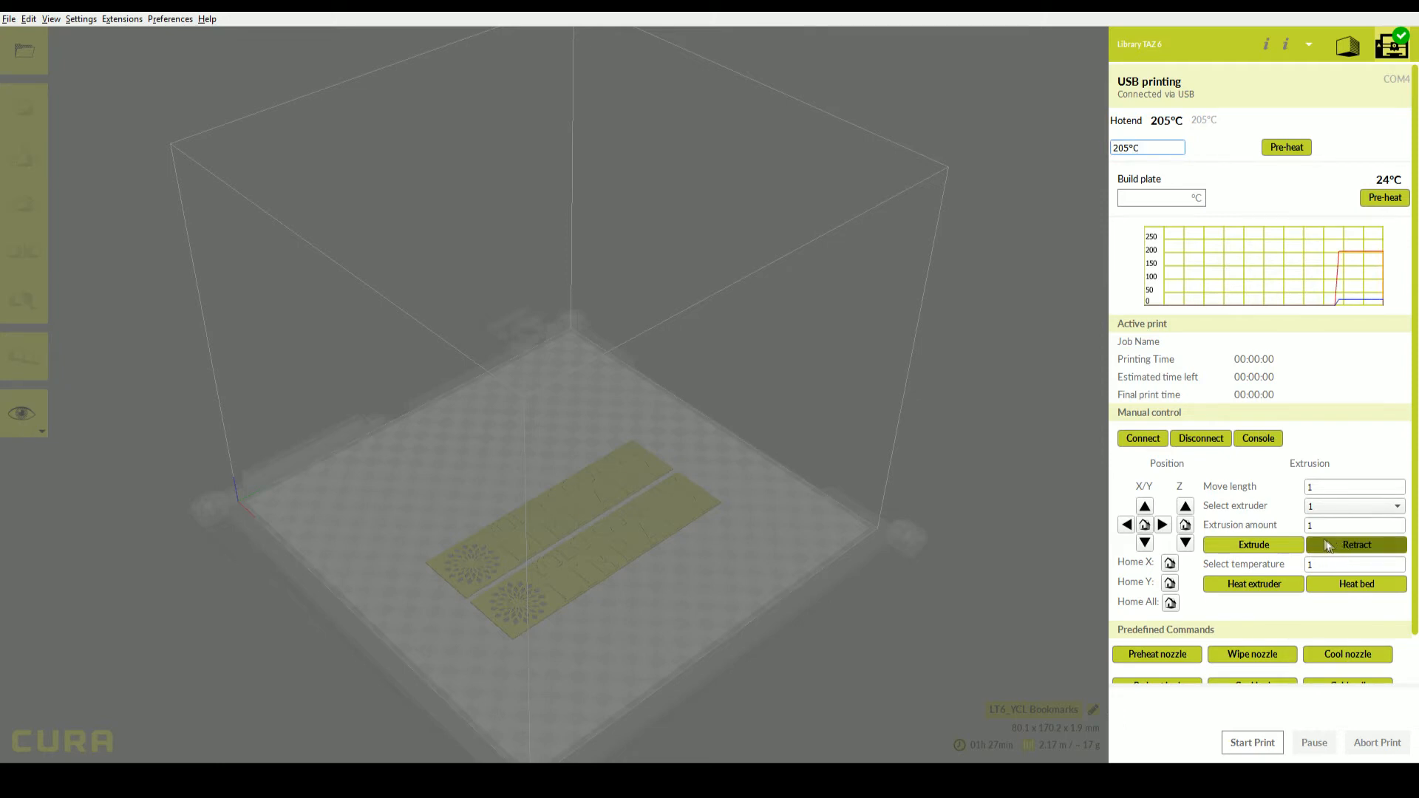
click(1353, 524)
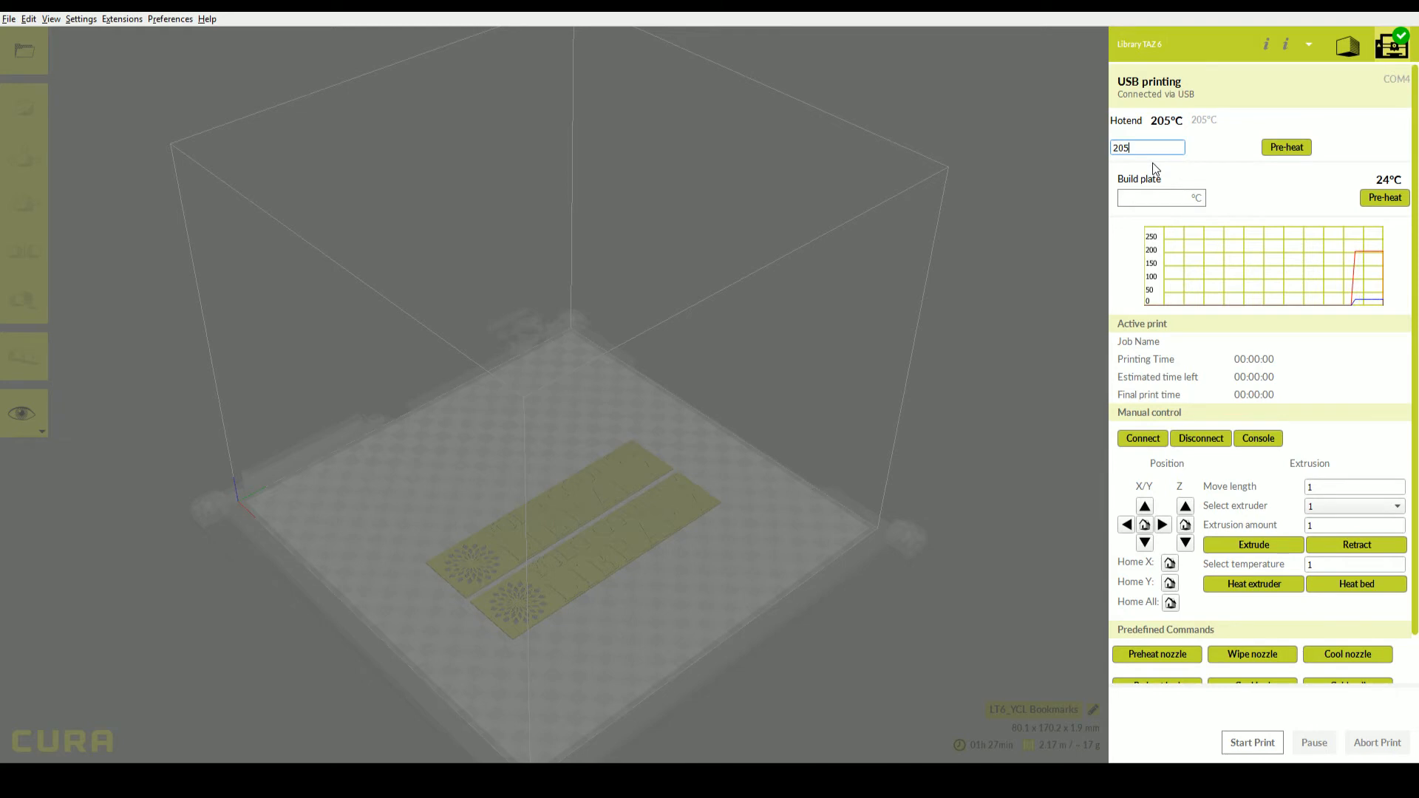
click(1286, 146)
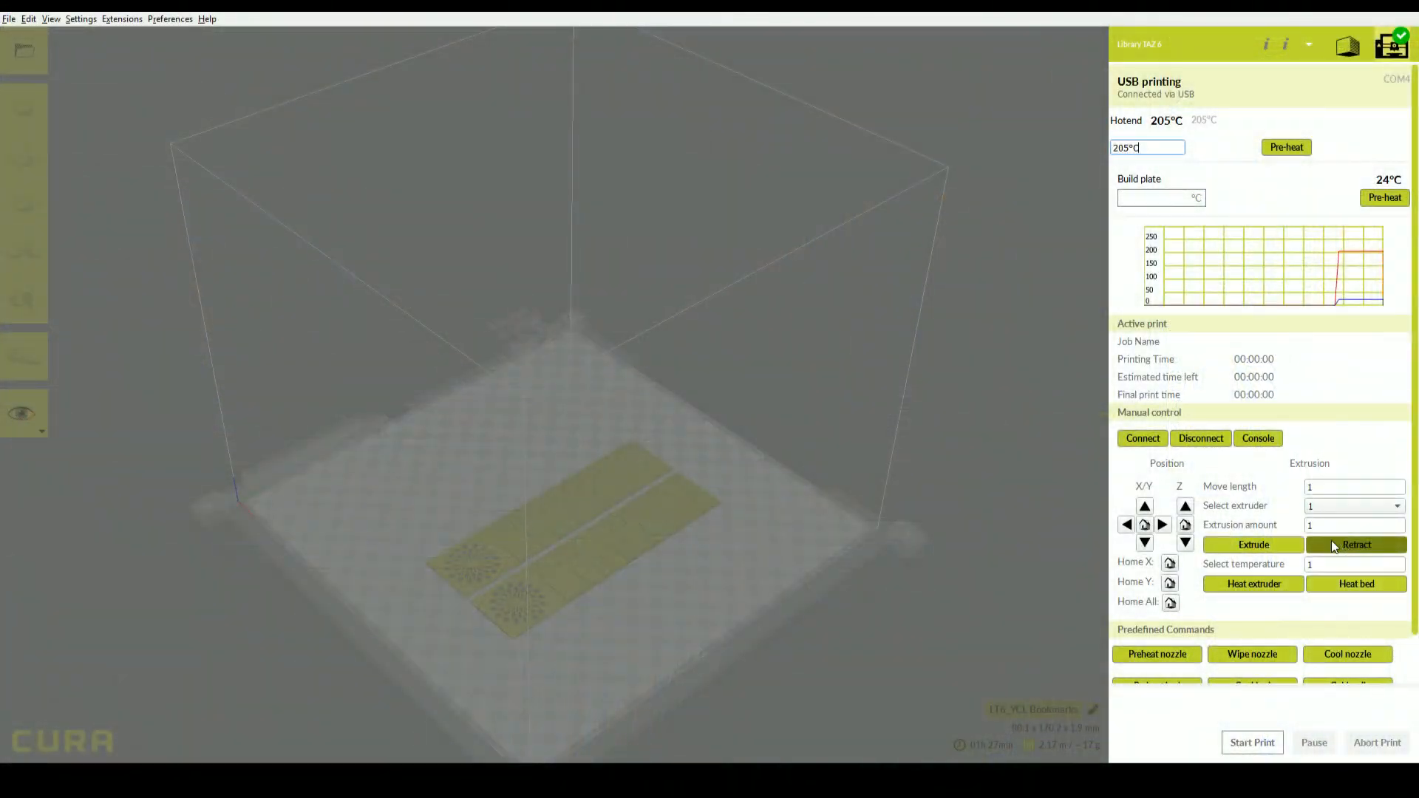
Step: Extrude 90 of filament, then start printing the bookmarks over USB
click(1354, 525)
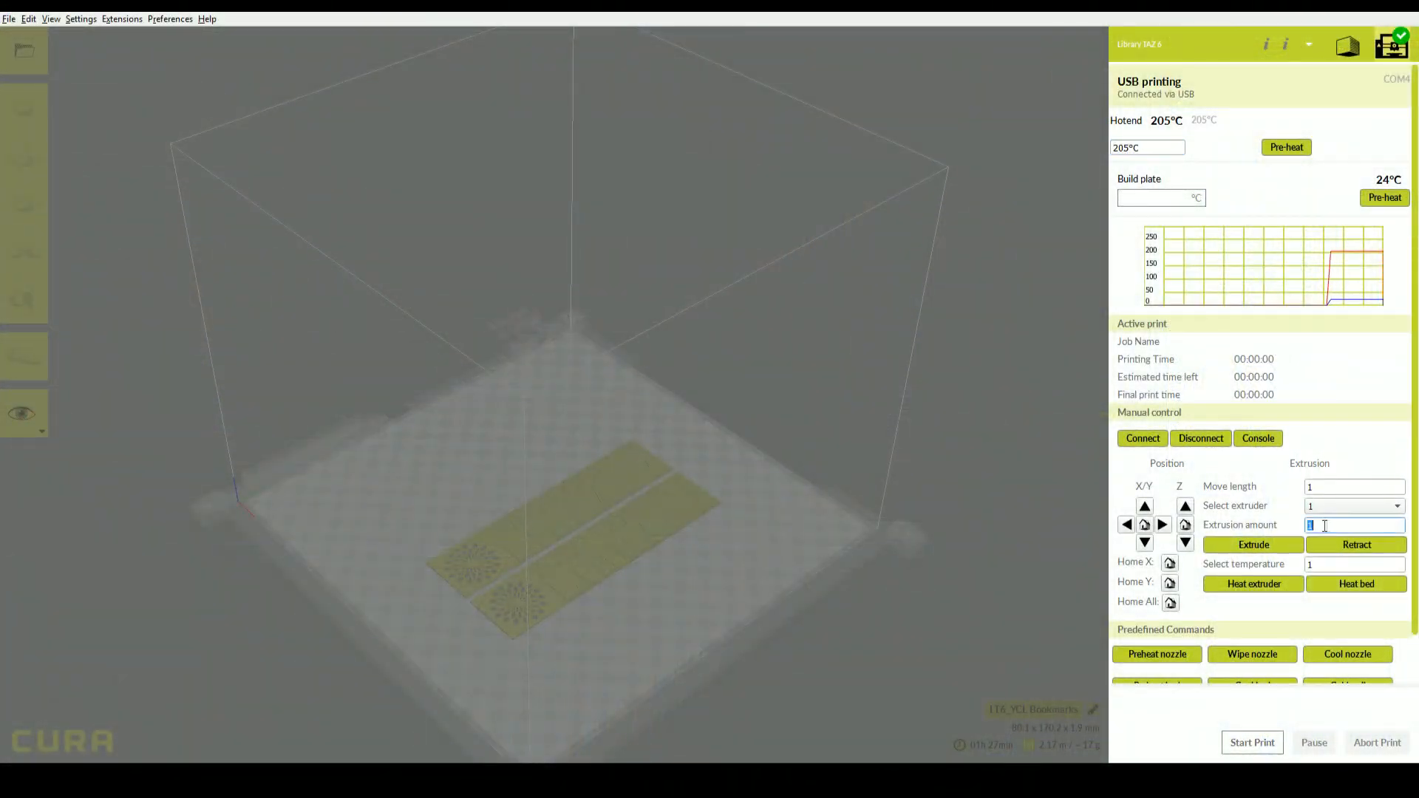
click(1353, 525)
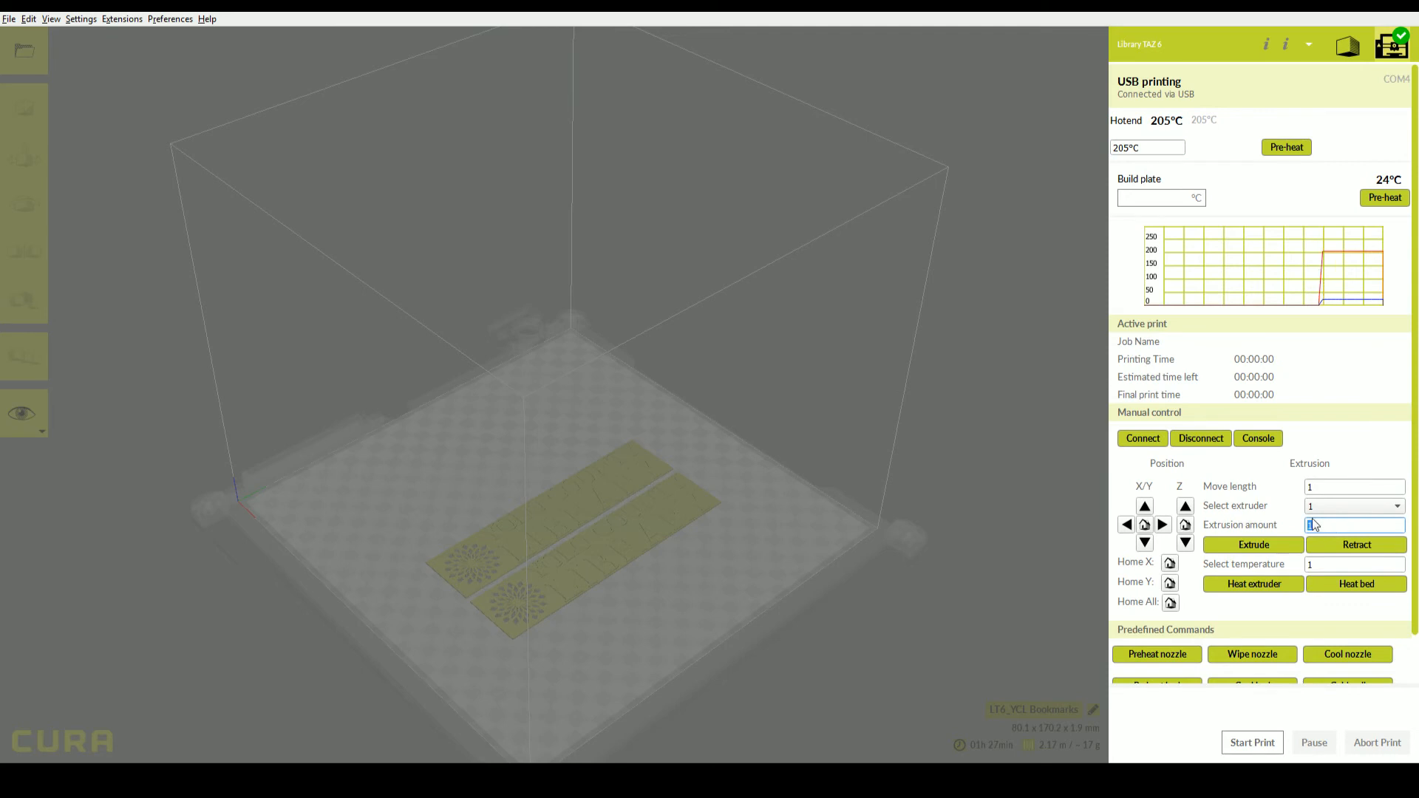
text(90)
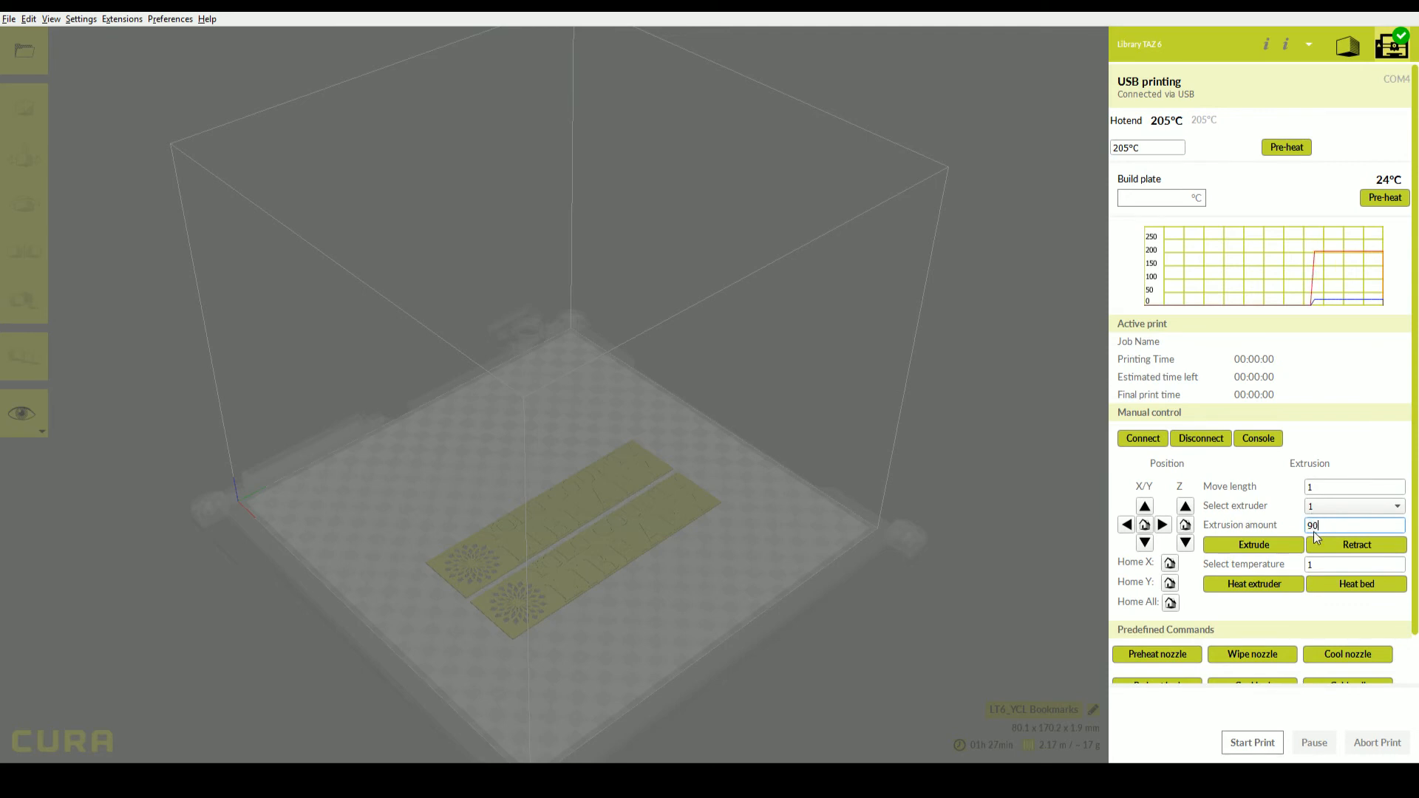
click(1253, 544)
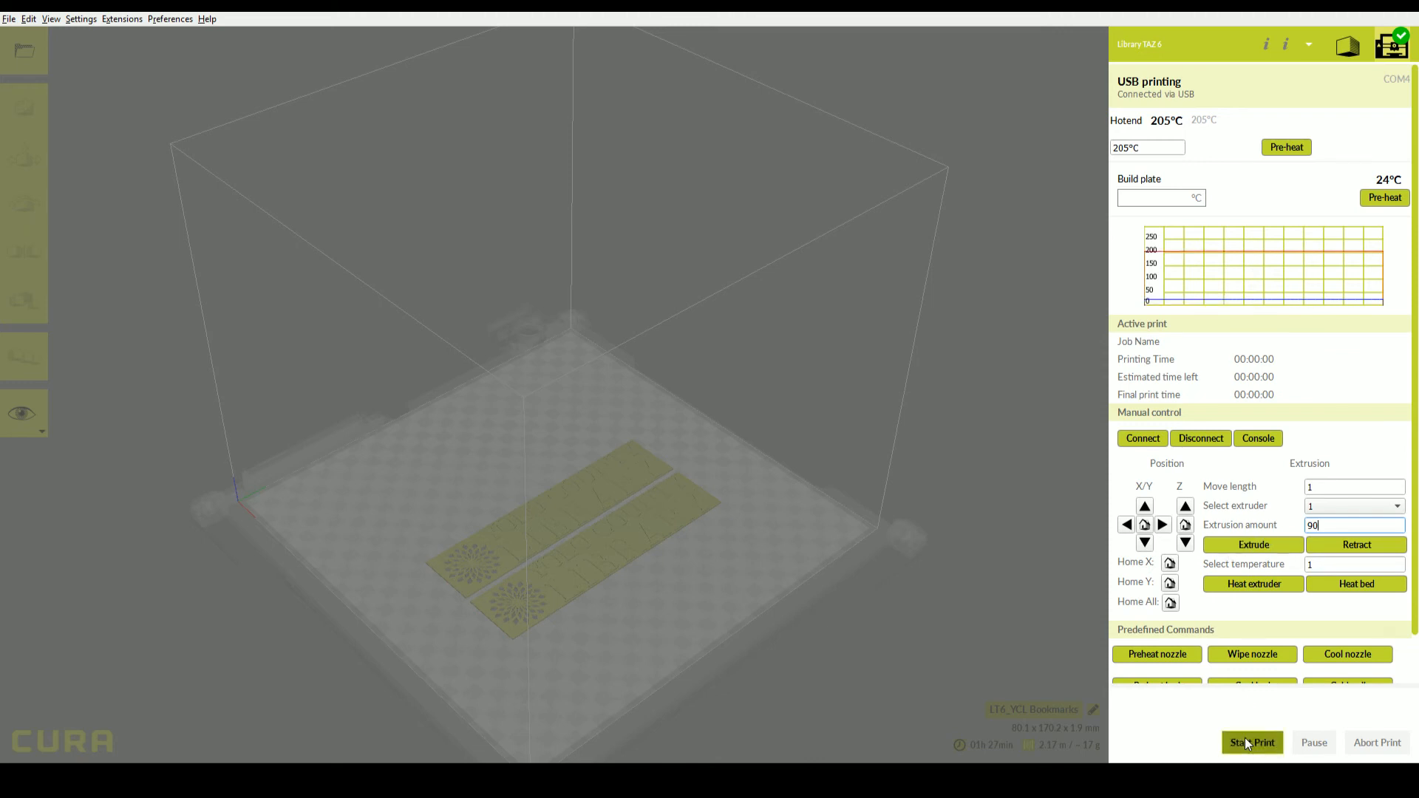
click(1252, 742)
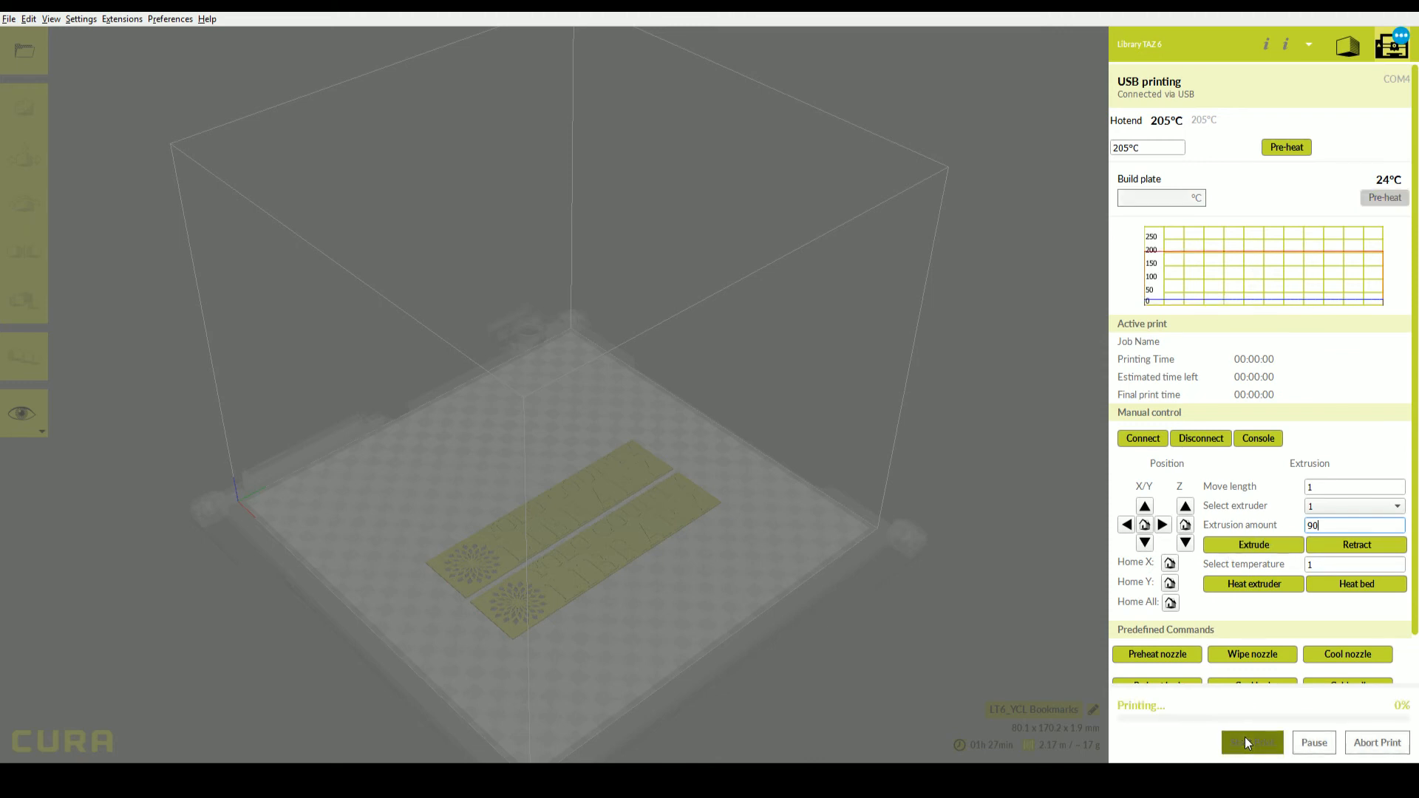